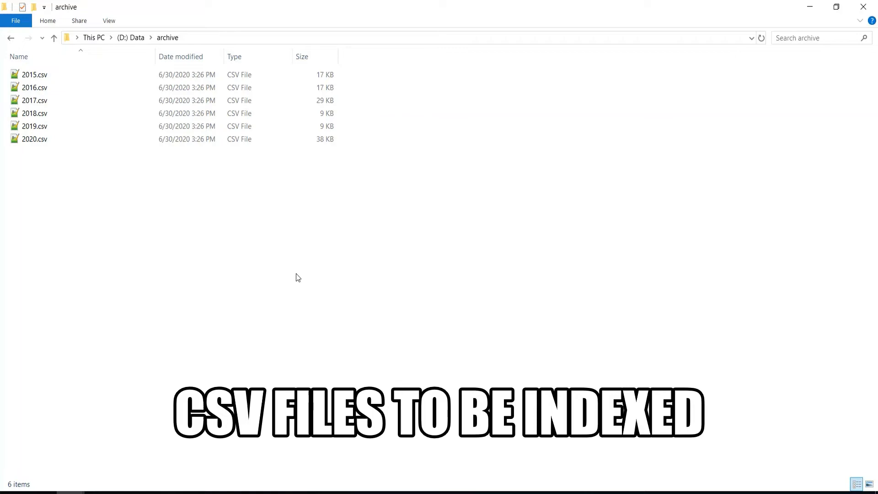
# Copy the default inputs.conf from etc\system\default into apps\learningapp\local
pyautogui.click(34, 74)
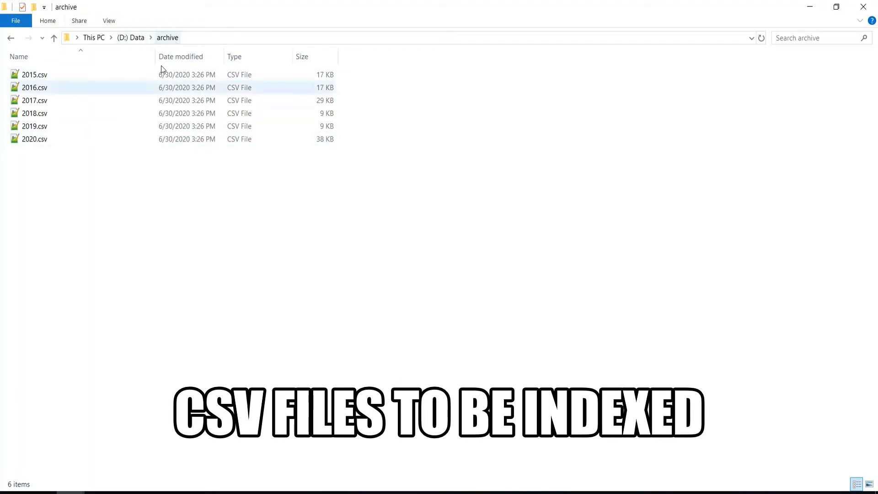
pyautogui.click(156, 319)
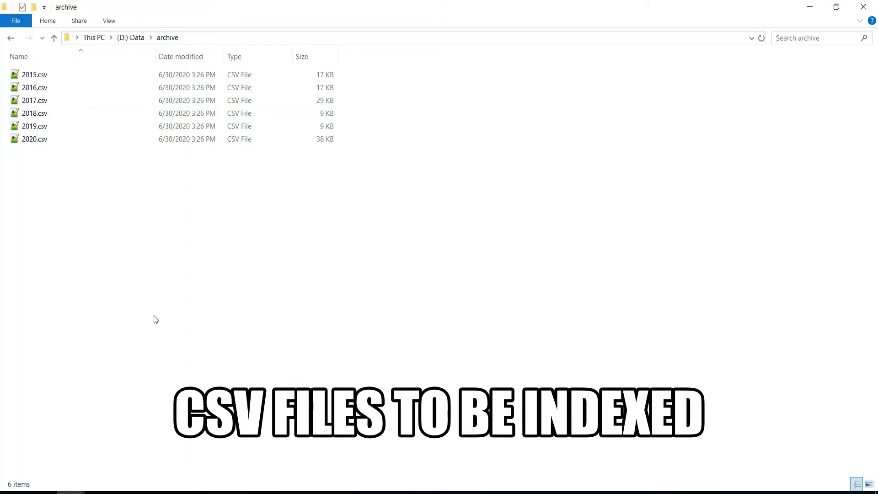
pyautogui.moveTo(71, 492)
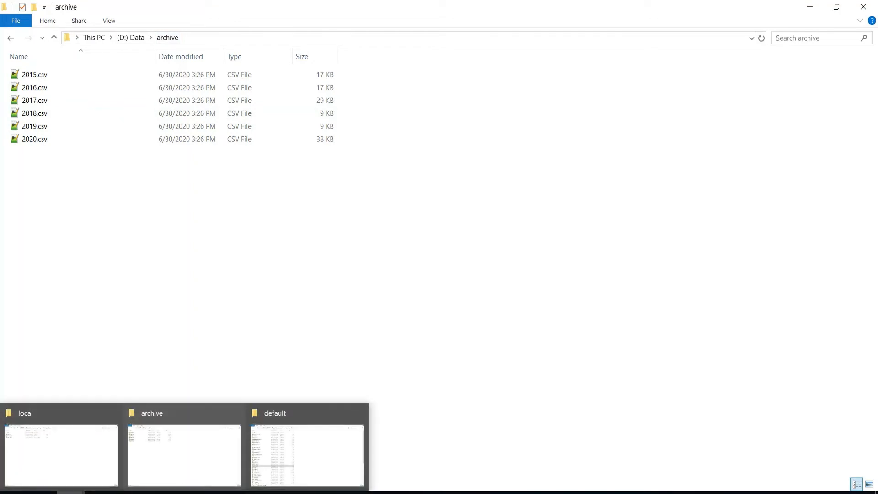
pyautogui.click(307, 455)
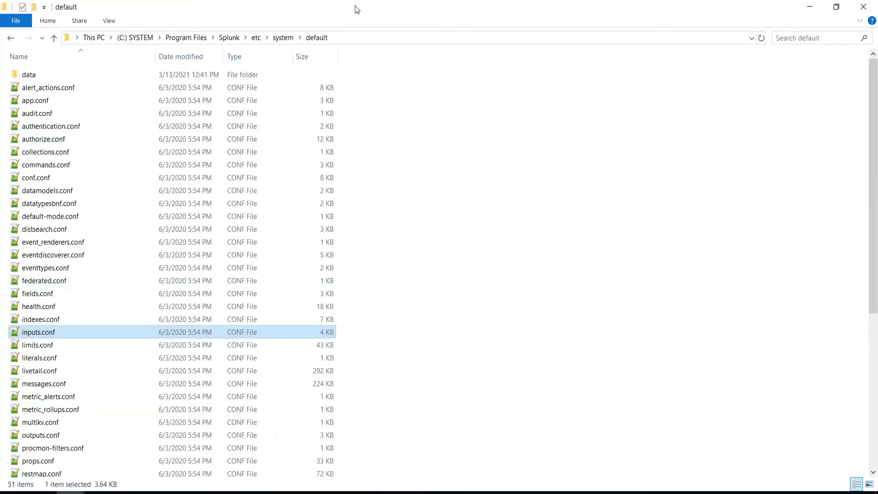
pyautogui.moveTo(64, 334)
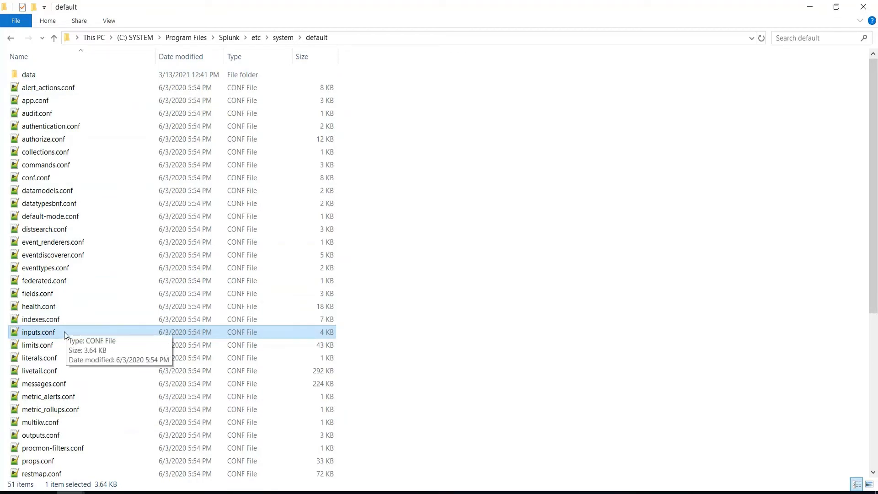
pyautogui.moveTo(325, 335)
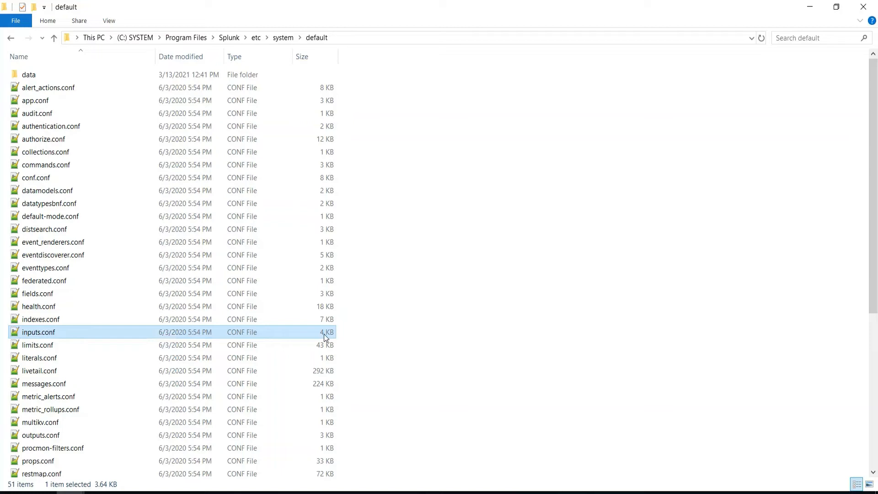
pyautogui.moveTo(273, 319)
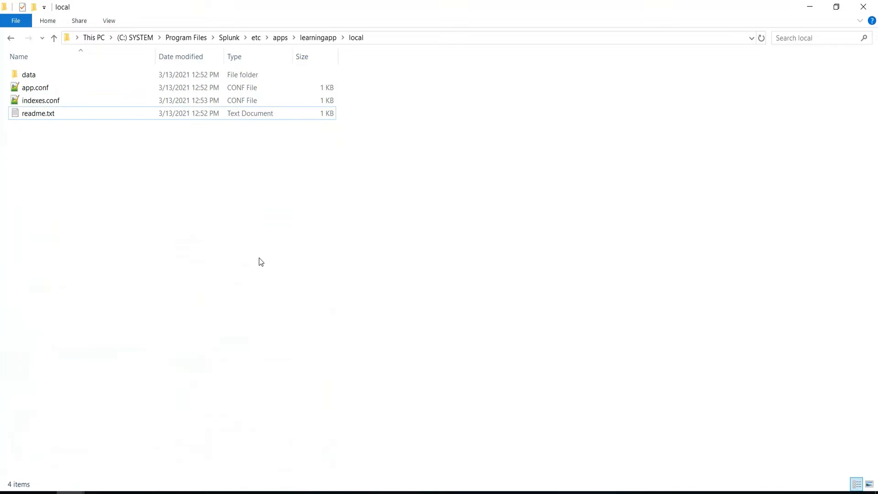
pyautogui.moveTo(280, 253)
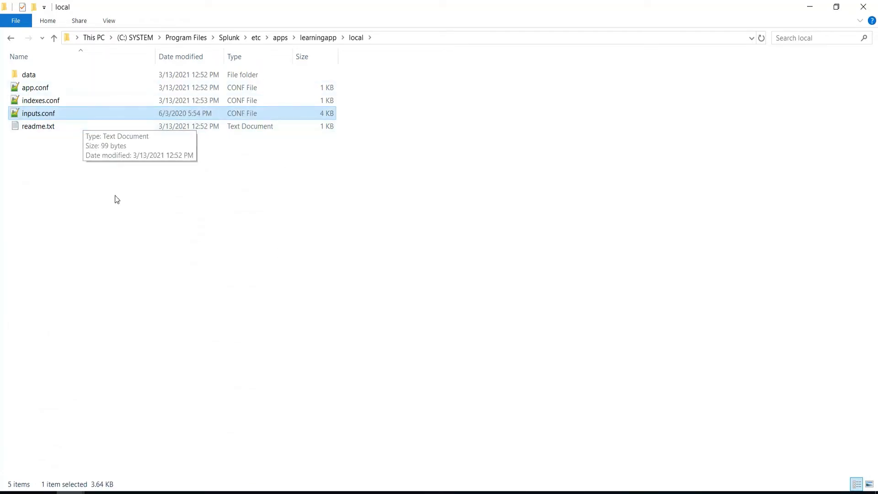
pyautogui.moveTo(359, 148)
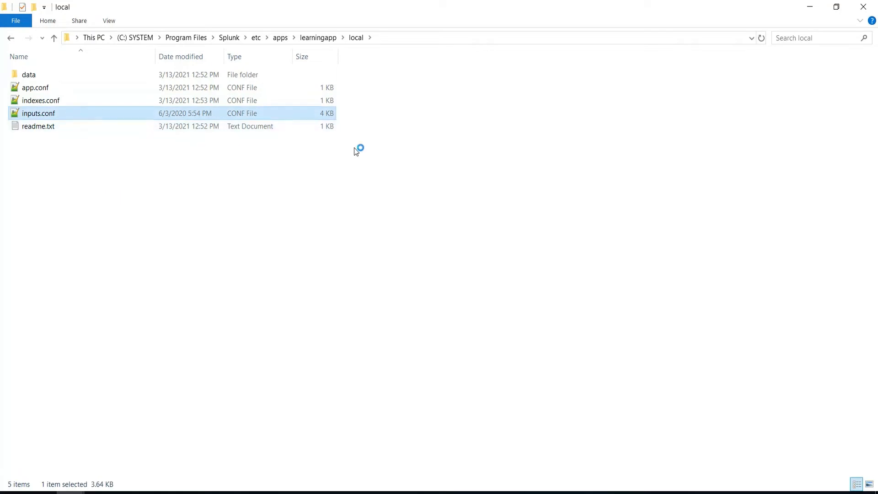
# Reduce inputs.conf to only the three-line splunk_instrumentation_cloud monitor stanza
pyautogui.doubleClick(39, 114)
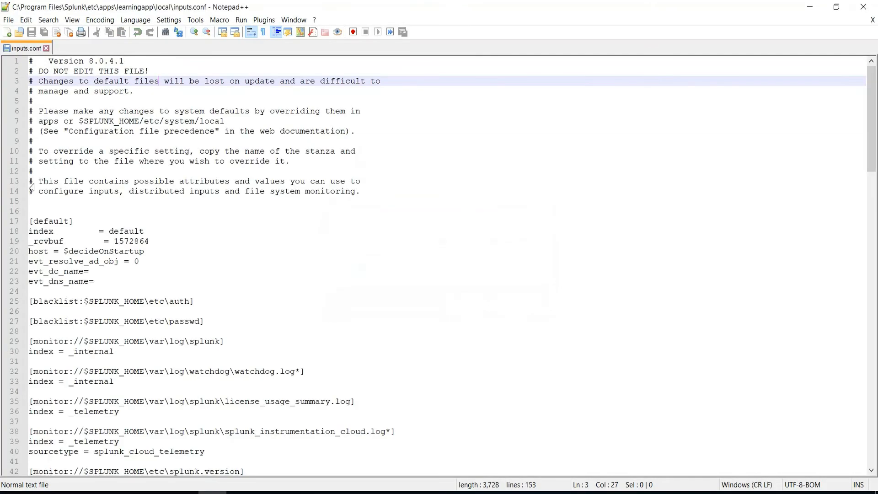
pyautogui.click(156, 240)
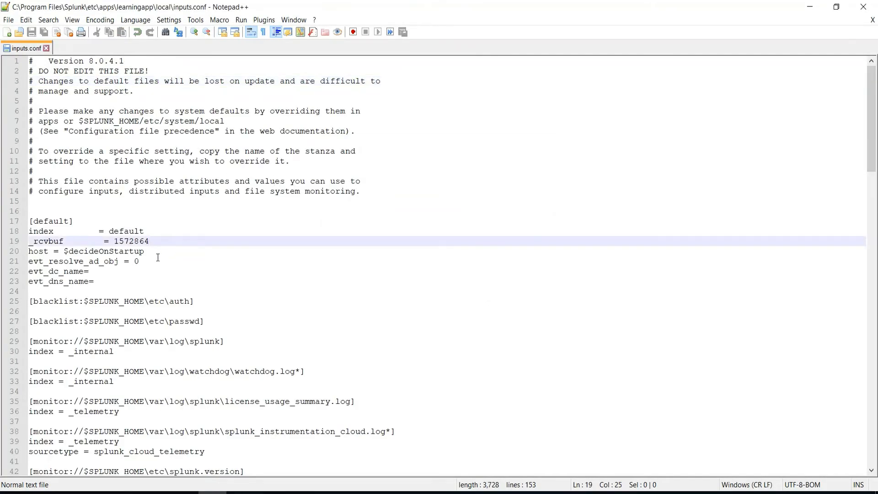
pyautogui.scroll(-3)
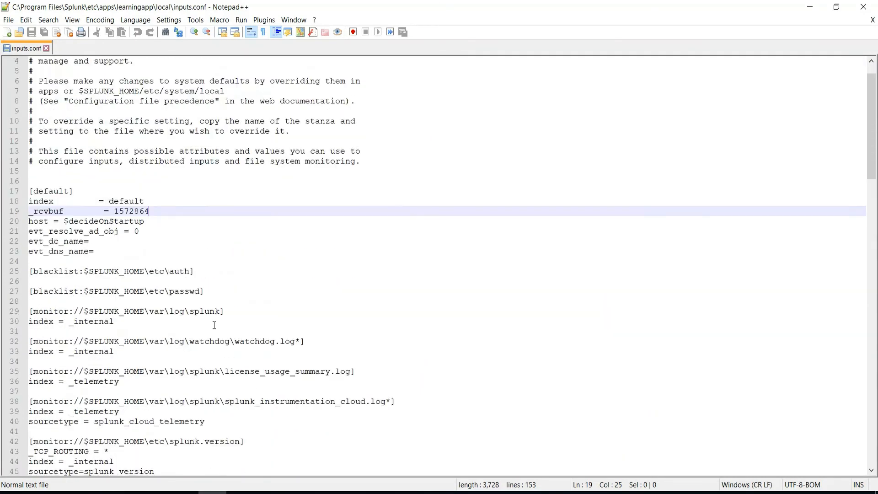
pyautogui.scroll(-3)
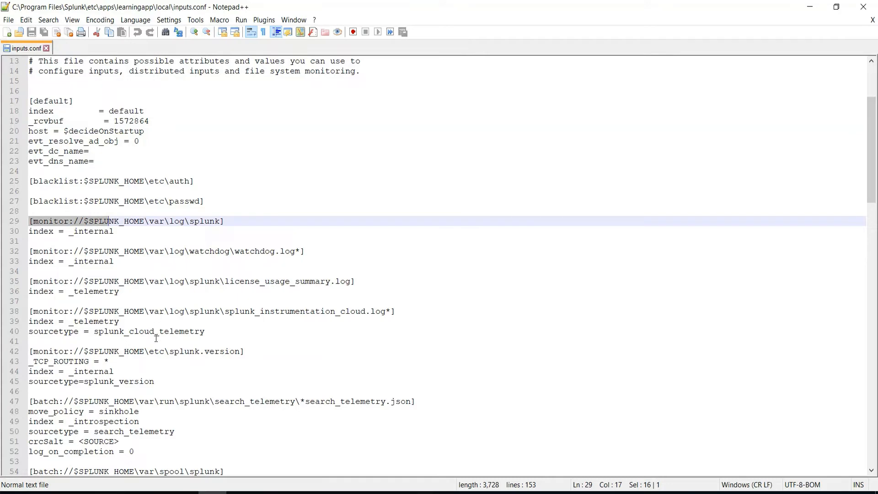
pyautogui.click(230, 341)
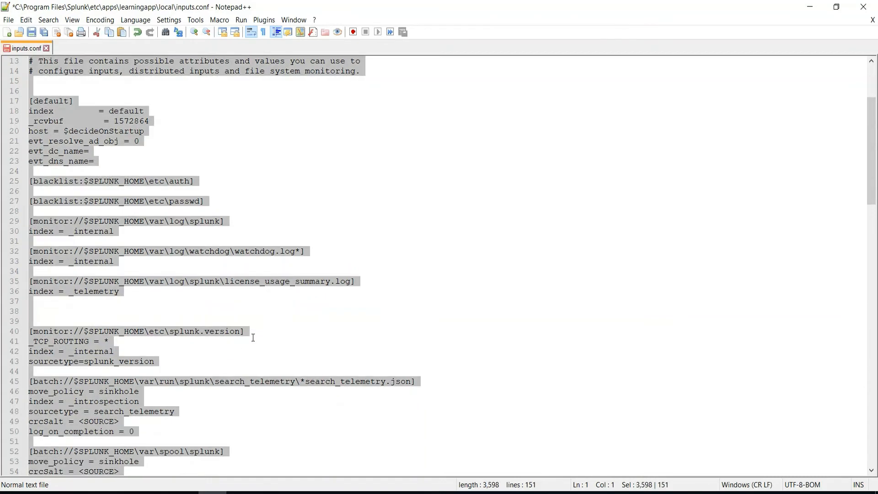
pyautogui.press('Delete')
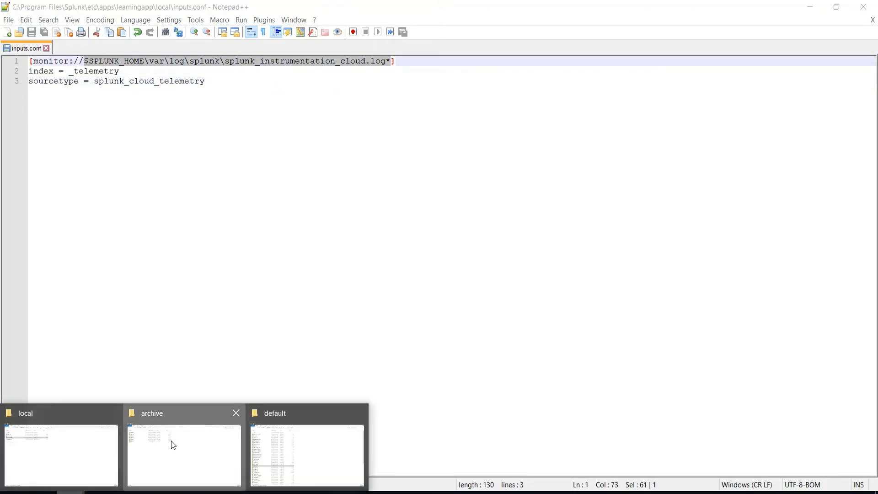
# Point the monitor stanza at D:\archive\*.csv
pyautogui.click(183, 454)
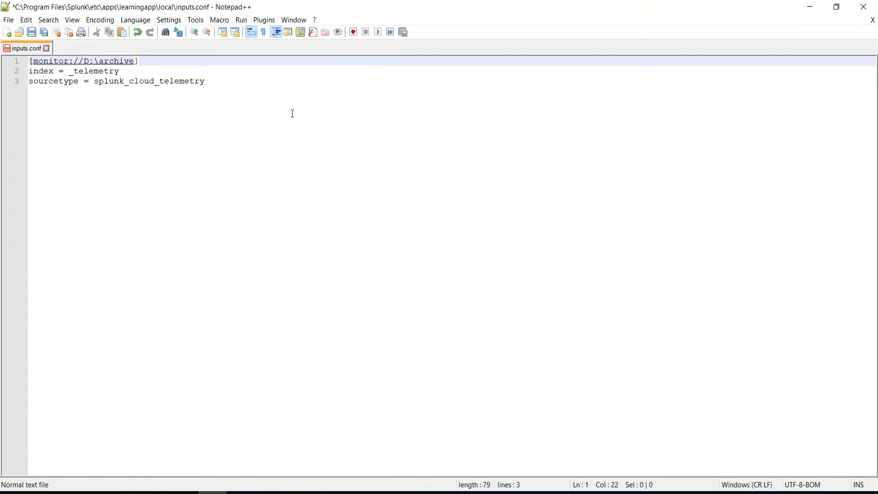
pyautogui.write('\\')
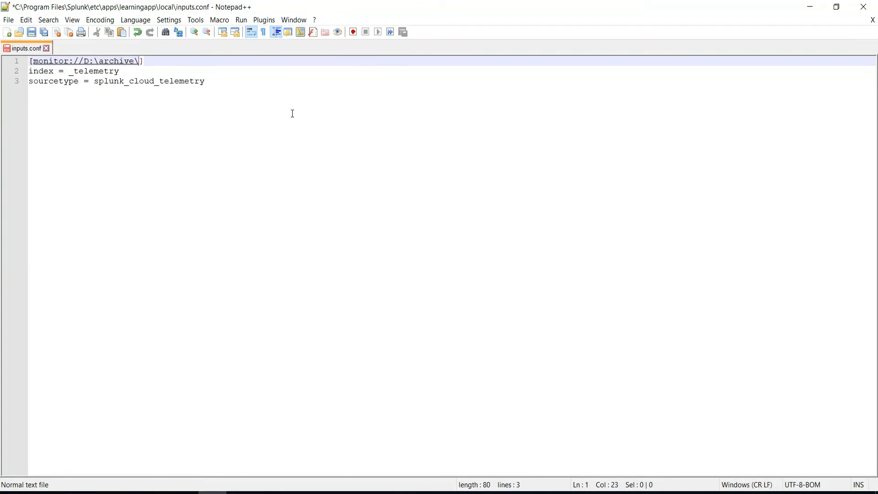
pyautogui.write('*.csv')
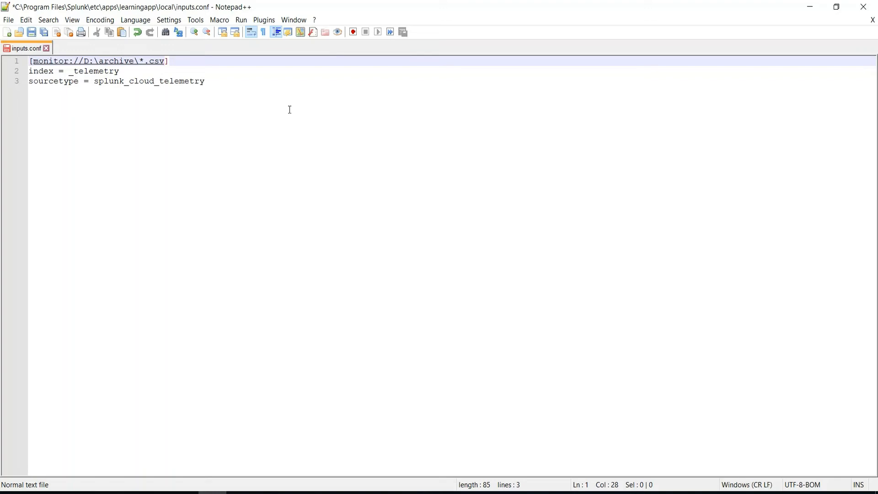
# Set index = index_learningapp and sourcetype = csv, then save inputs.conf
pyautogui.doubleClick(94, 71)
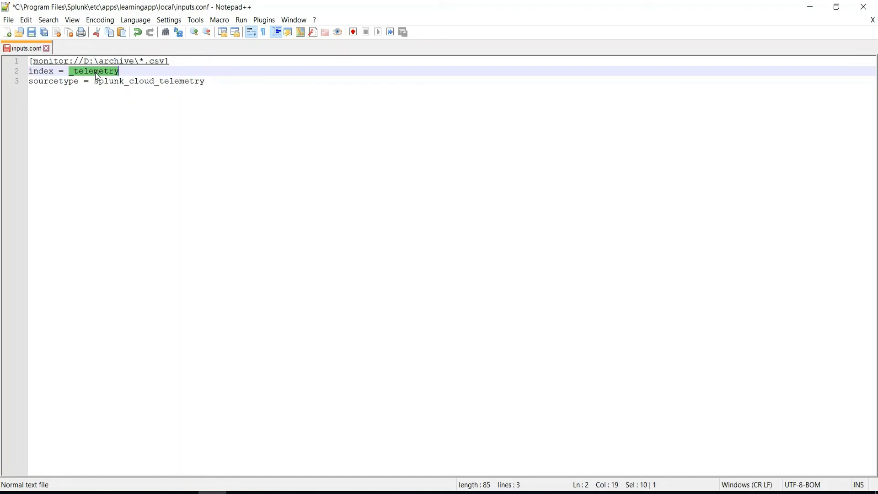
pyautogui.write('index')
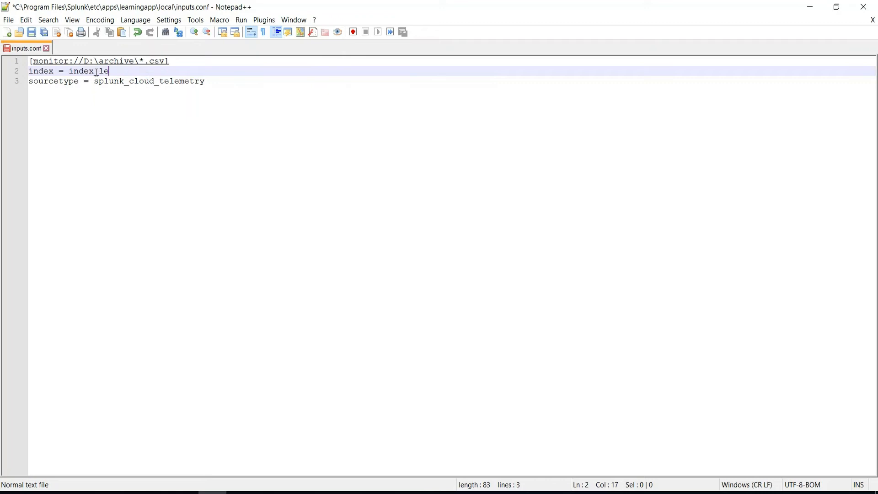
pyautogui.write('learninga')
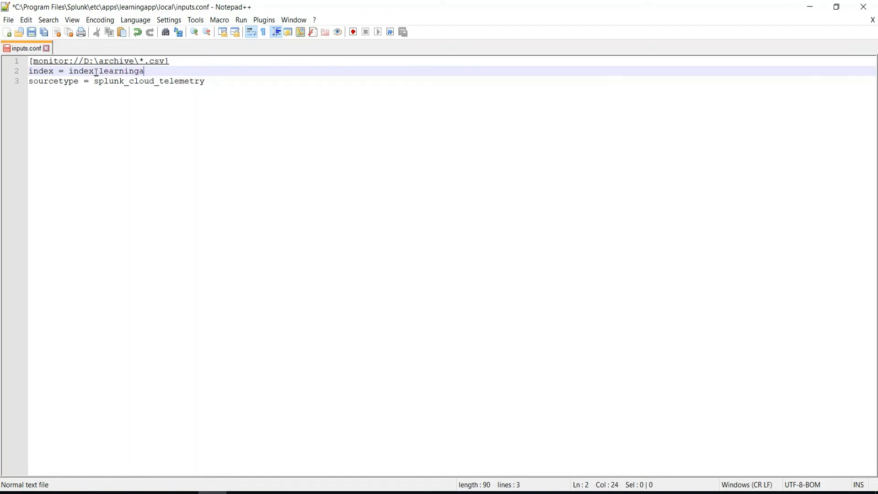
pyautogui.write('pp')
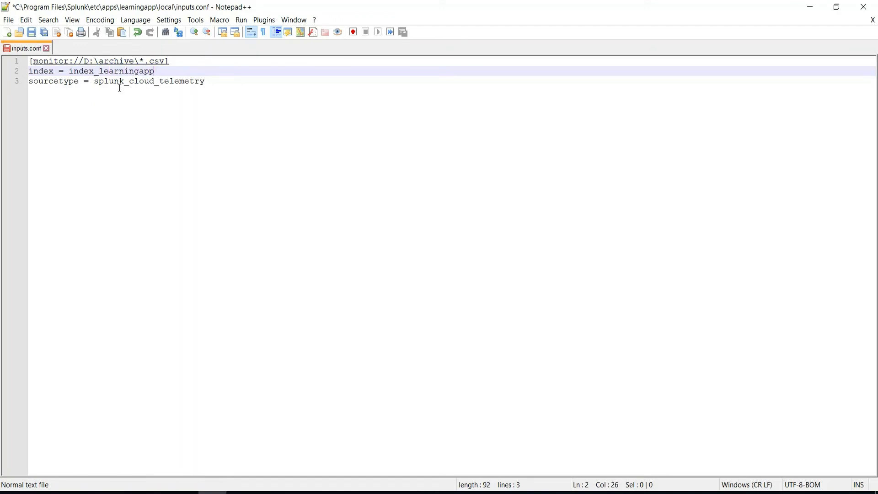
pyautogui.write('csv')
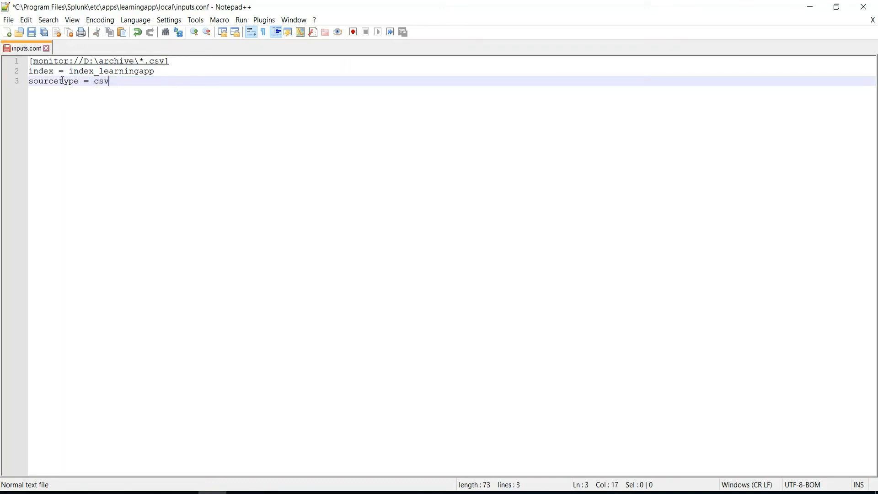
pyautogui.click(32, 31)
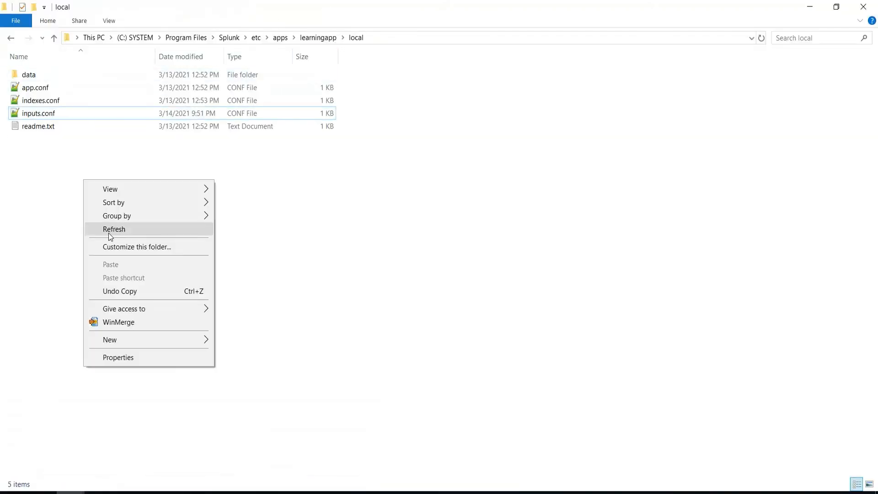
# Refresh learningapp's local folder so the updated 1 KB inputs.conf appears
pyautogui.click(114, 228)
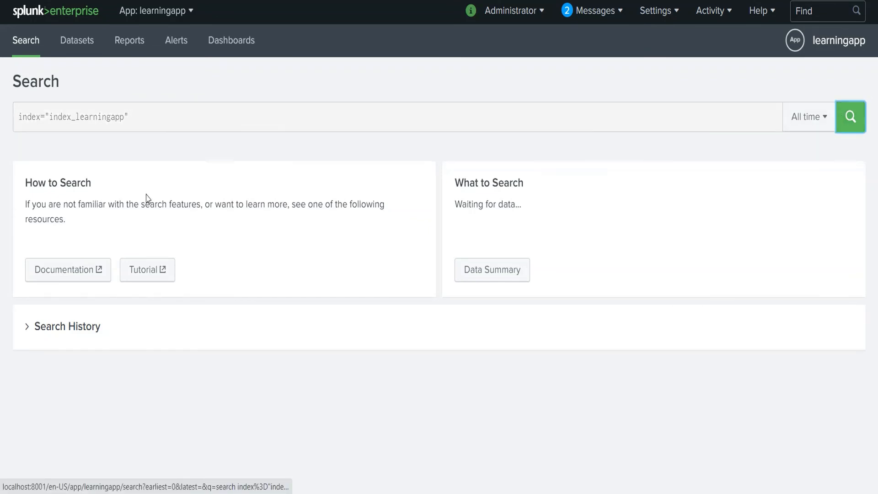
# Run index="index_learningapp" over All time and check the 935 events all have sourcetype csv
pyautogui.click(849, 116)
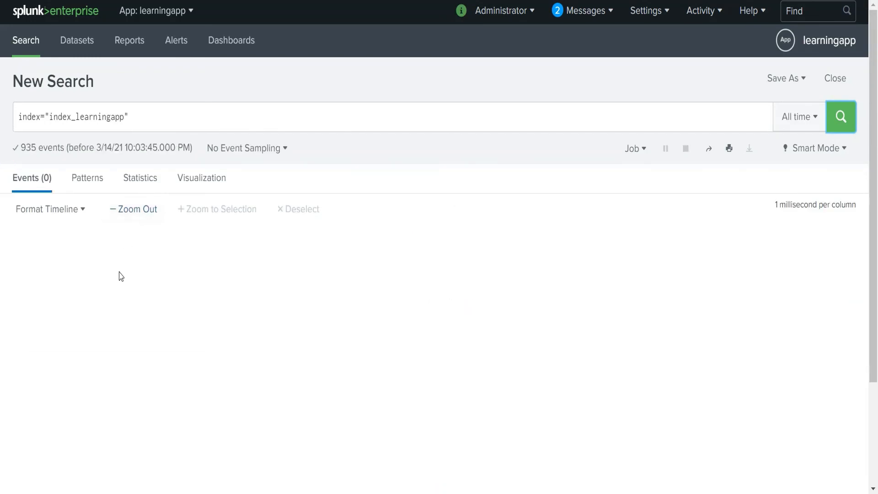
pyautogui.click(841, 116)
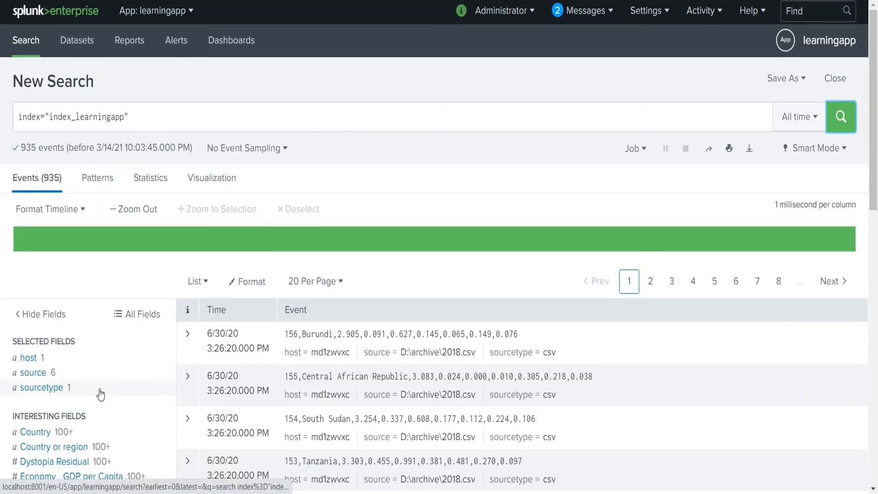
pyautogui.moveTo(64, 393)
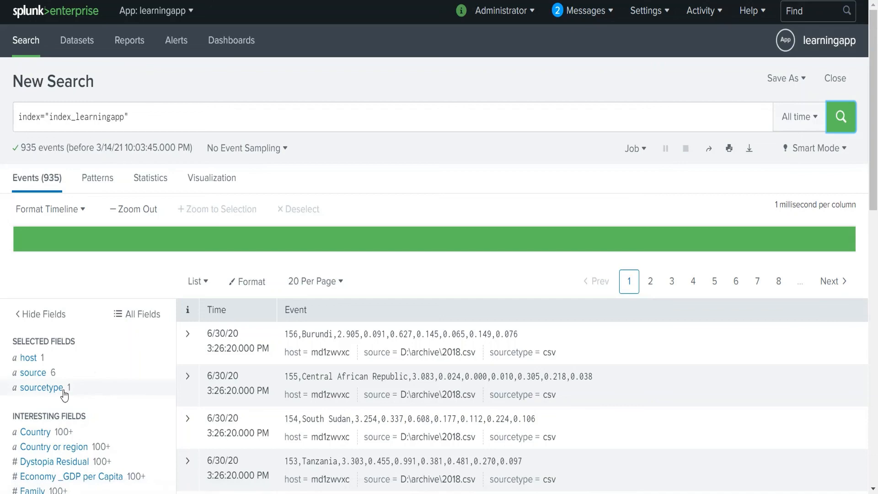
pyautogui.click(39, 387)
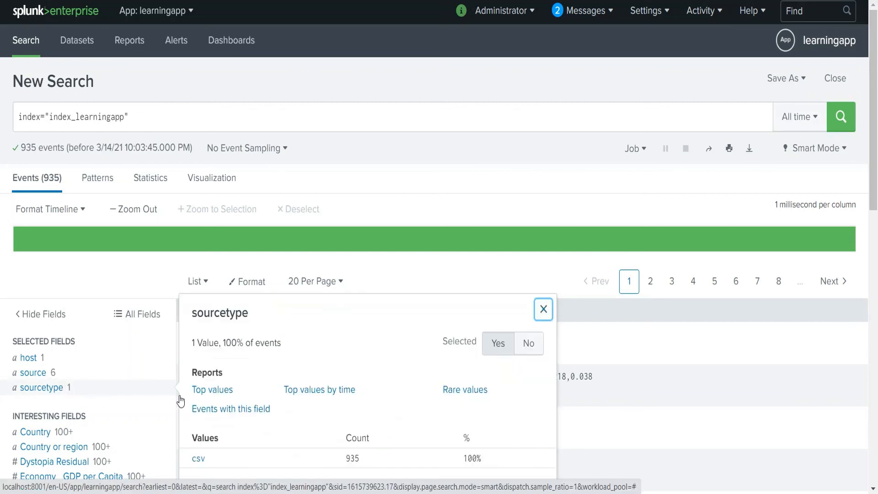